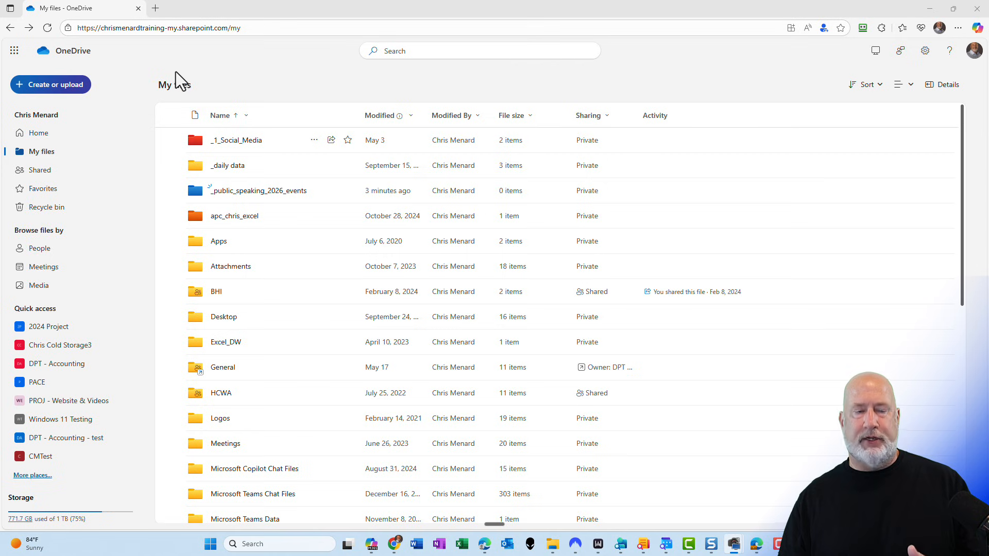
{"action": "mouse_move", "coordinate": [203, 61]}
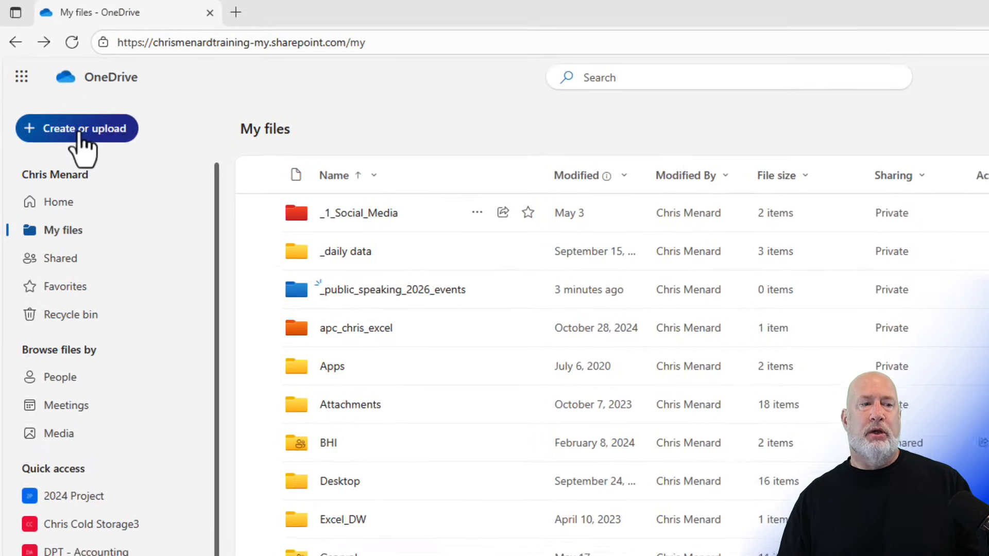
Create a red folder named '_request_bio_files' in My files.
{"action": "left_click", "coordinate": [77, 129]}
{"action": "type", "text": "_reqeust_bio_files"}
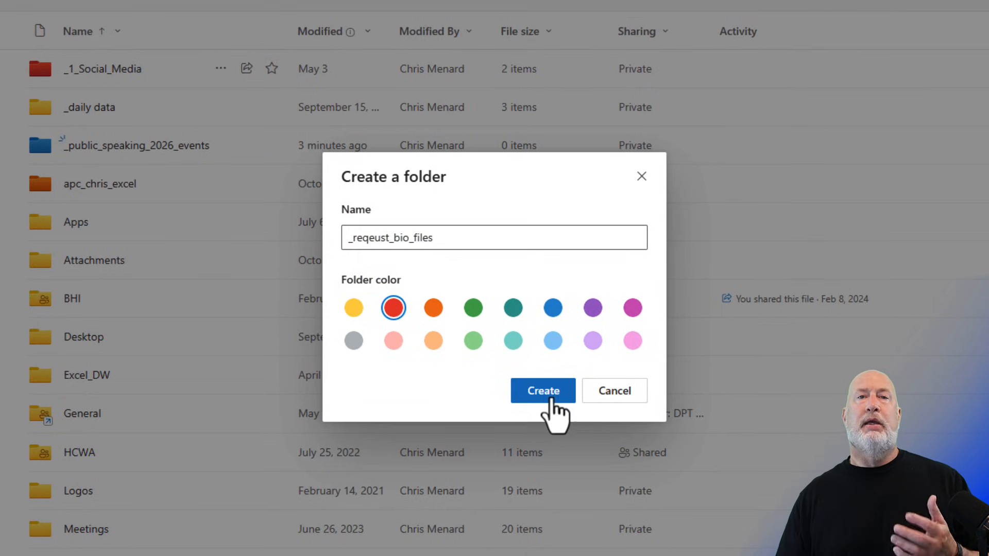
{"action": "left_click", "coordinate": [542, 391]}
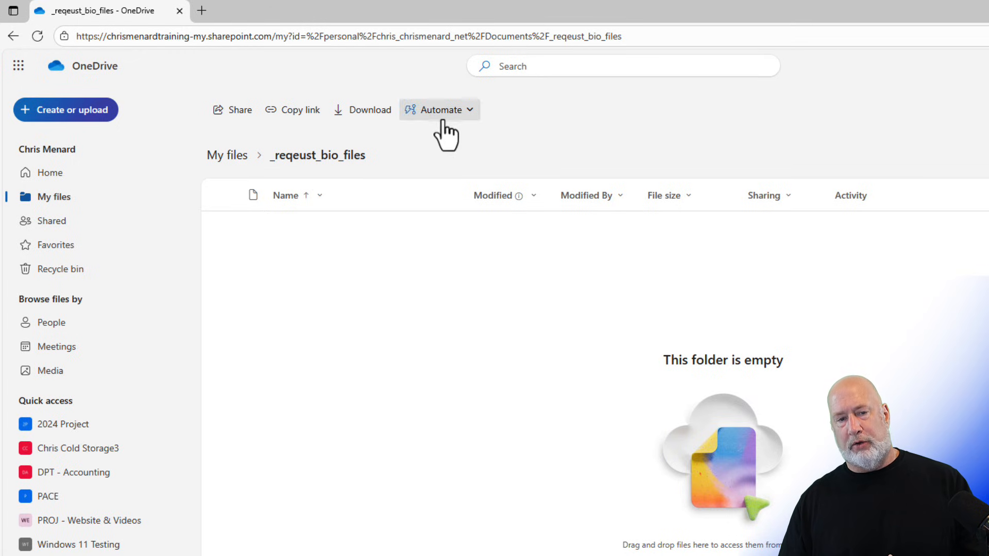
{"action": "mouse_move", "coordinate": [522, 127]}
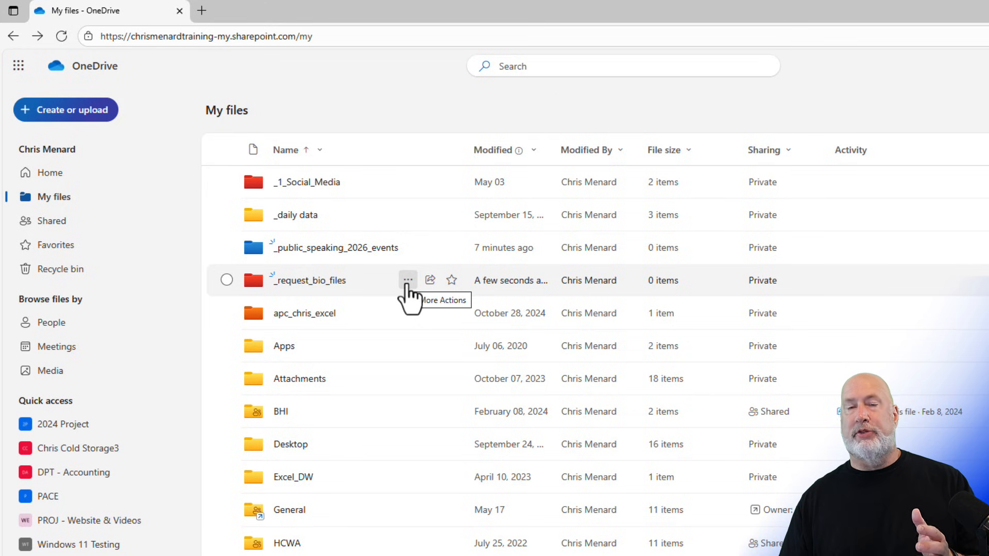
Request files with description 'Need a headshot and information for our website' and copy the upload link.
{"action": "left_click", "coordinate": [407, 280]}
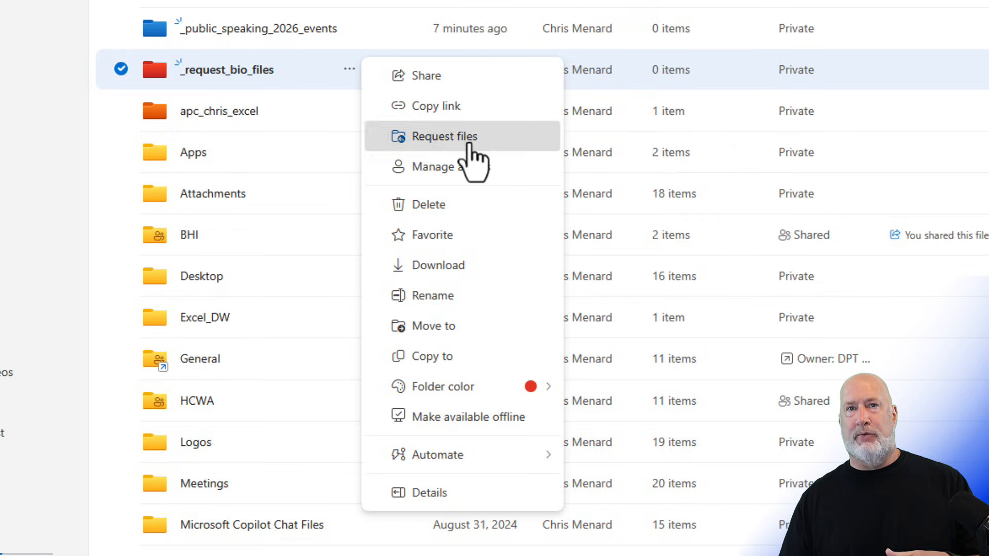
{"action": "left_click", "coordinate": [444, 136]}
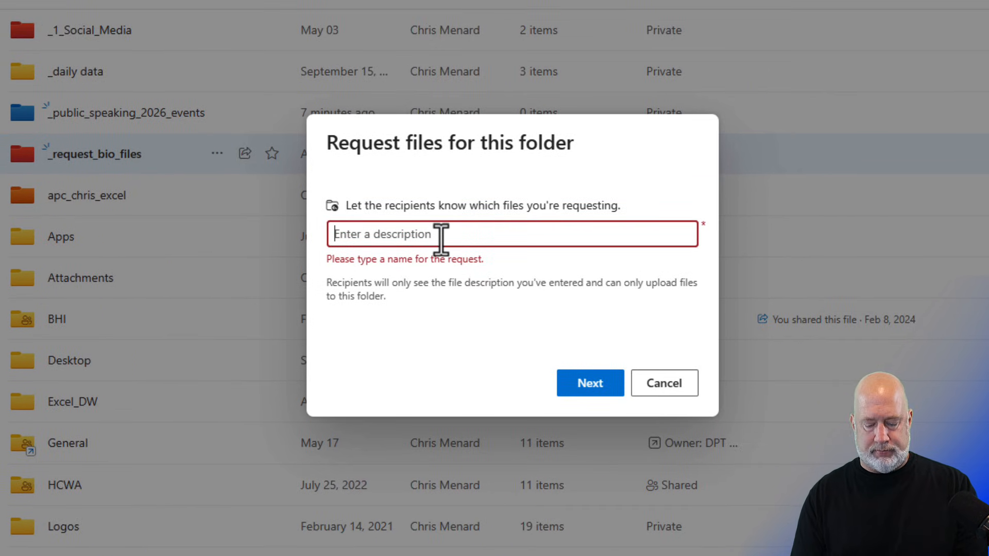
{"action": "type", "text": "Need a headshot and information for our website"}
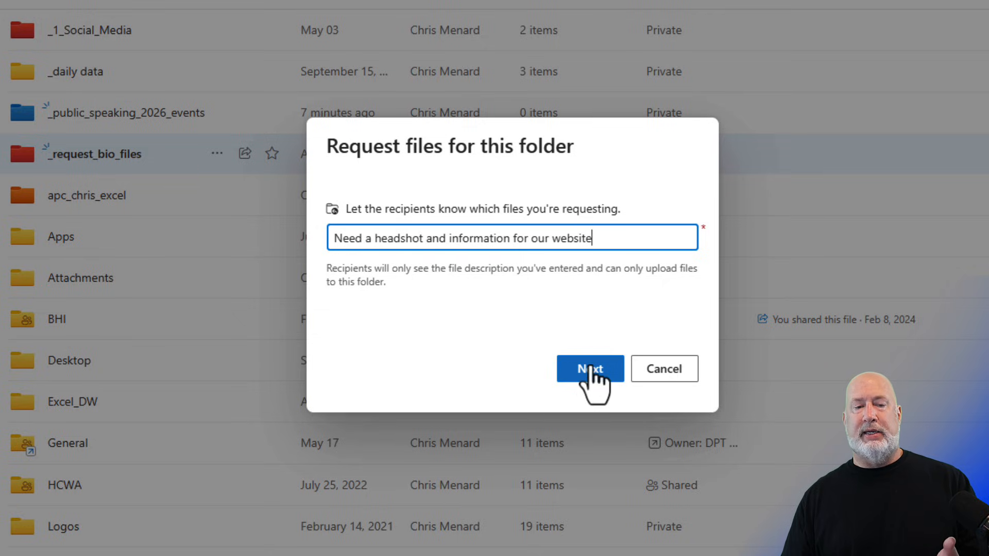
{"action": "left_click", "coordinate": [590, 368]}
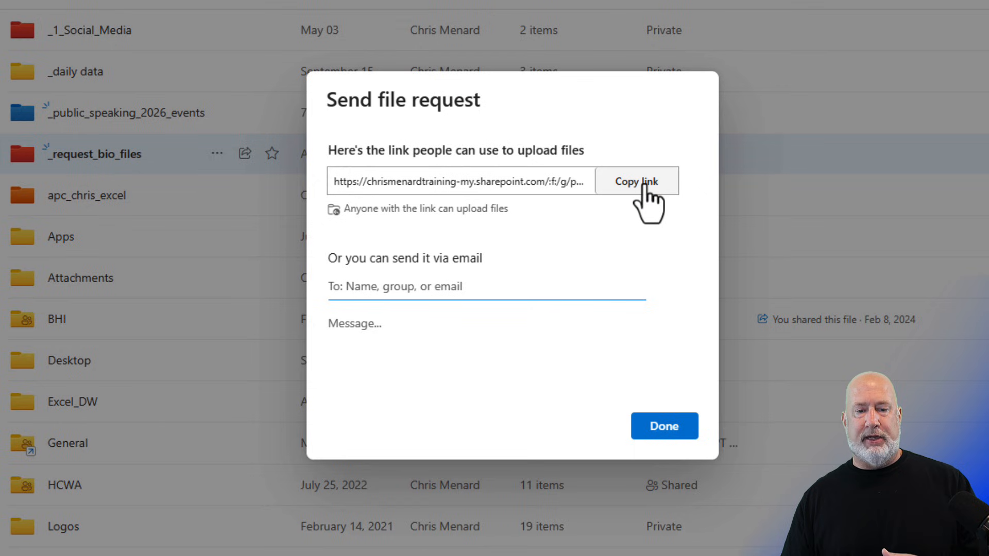
{"action": "left_click", "coordinate": [636, 181]}
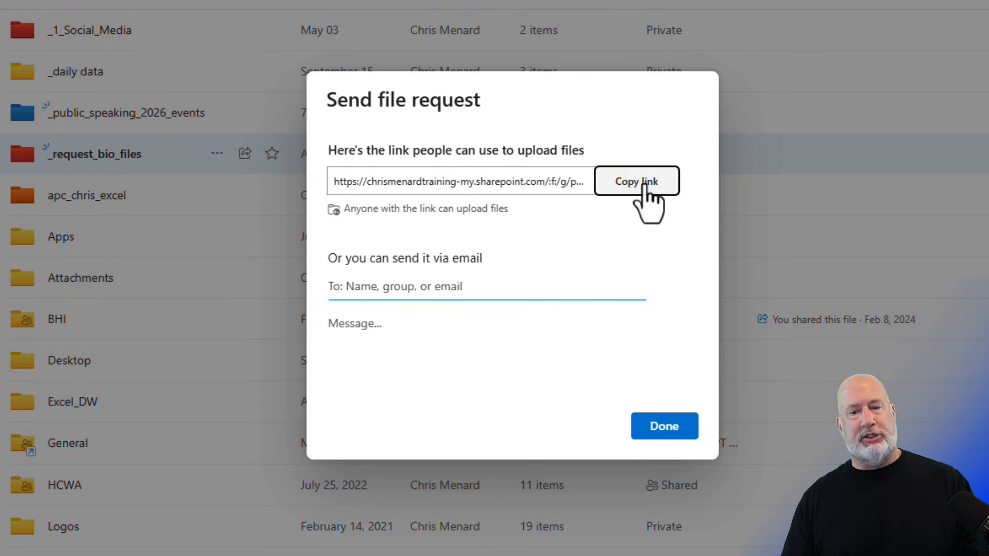
{"action": "mouse_move", "coordinate": [663, 426]}
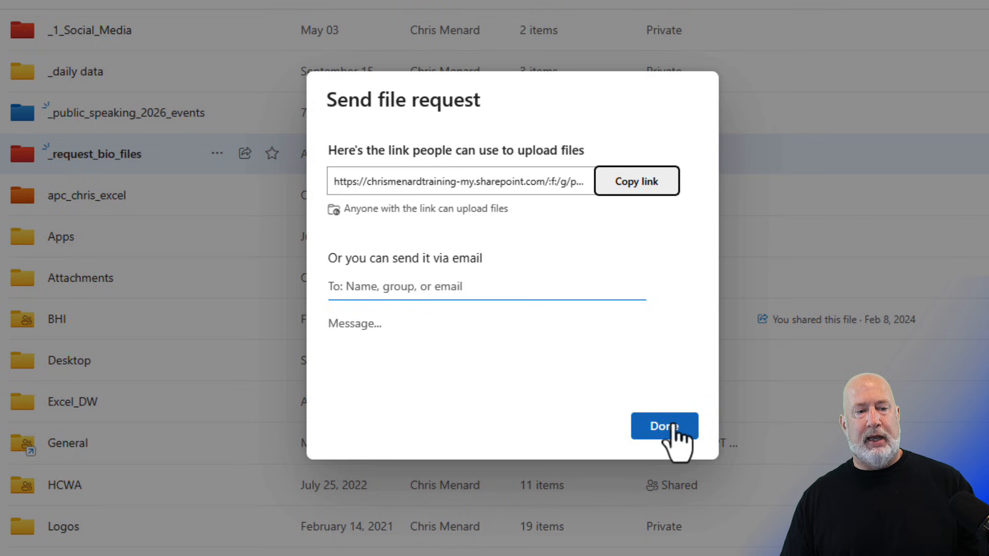
{"action": "left_click", "coordinate": [664, 426]}
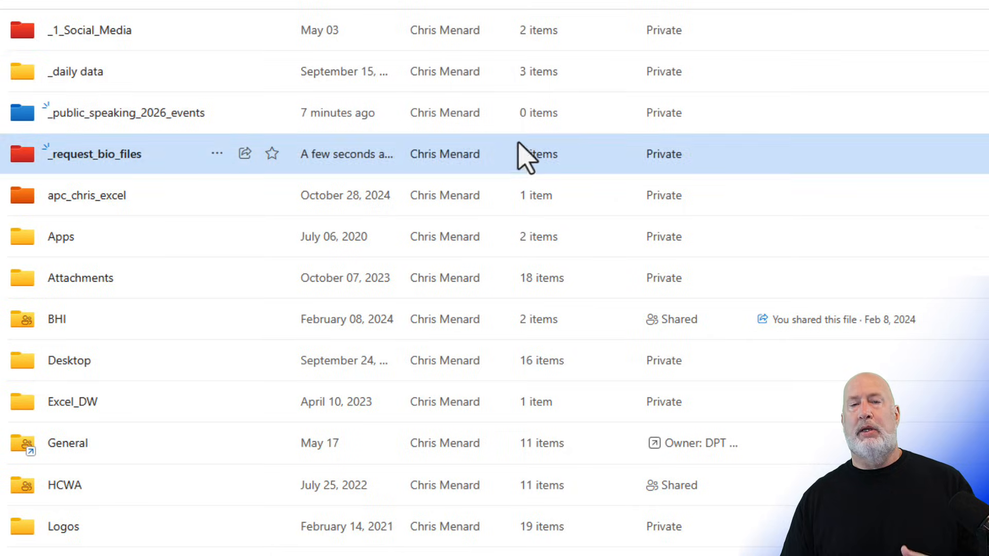
{"action": "mouse_move", "coordinate": [467, 71]}
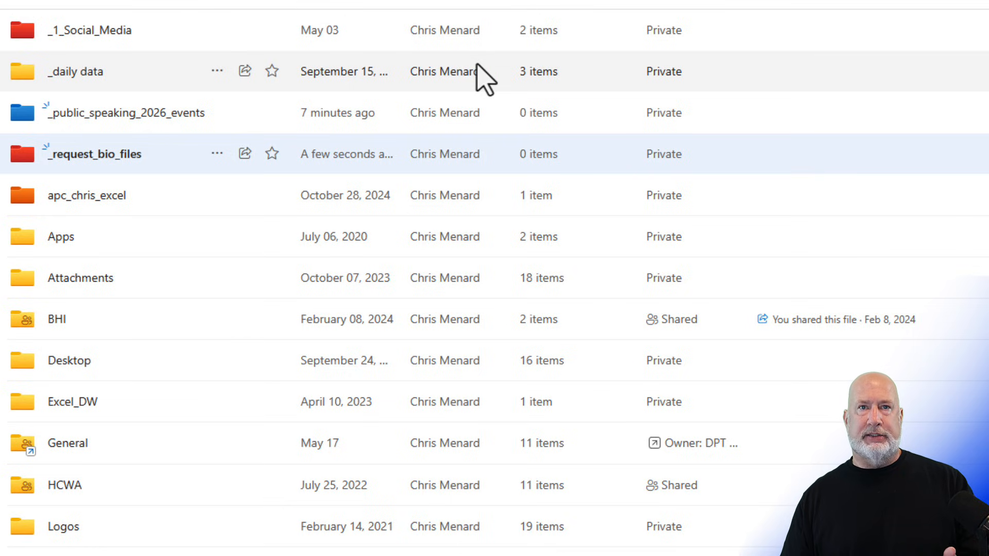
Open the copied file request link in a new InPrivate Edge window.
{"action": "scroll", "scroll_direction": "down", "scroll_amount": 3}
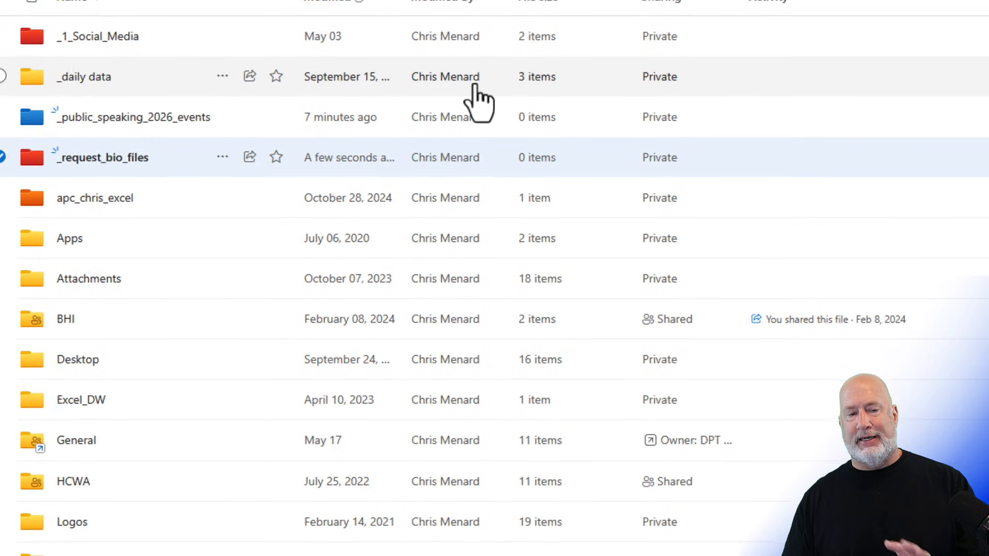
{"action": "left_click", "coordinate": [957, 28]}
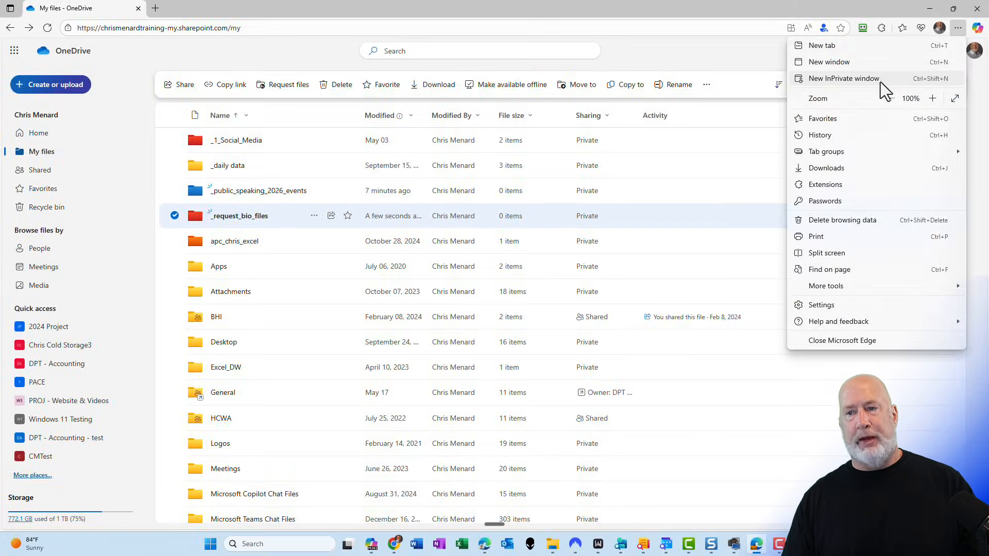
{"action": "left_click", "coordinate": [842, 78]}
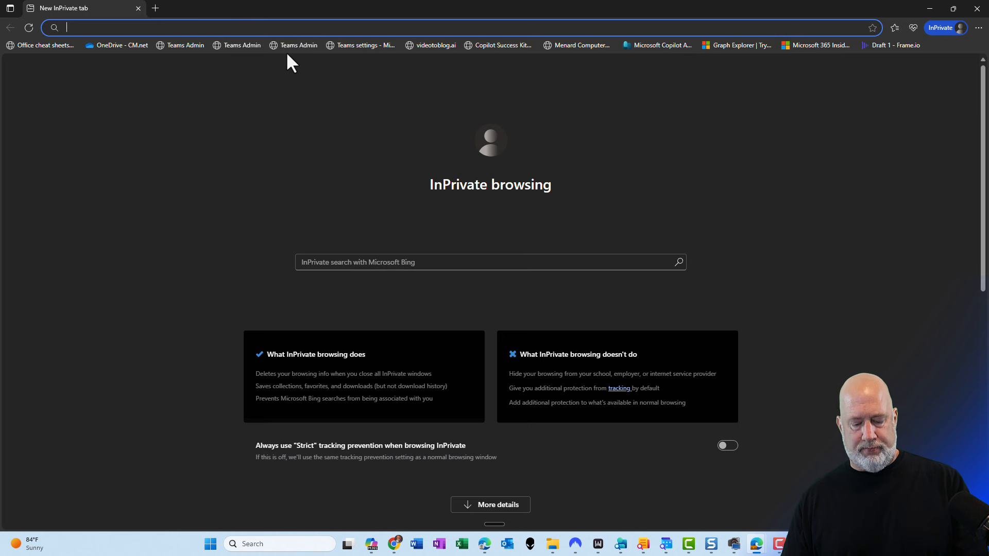
{"action": "type", "text": "https://chrismenardtraining-my.sharepoint.com/:f:/g/personal/chris_chrismenard_net/EgCNHGcWQQ9EI3vAoTgAVAEBog4HdF41hK1uSp4612qS3g"}
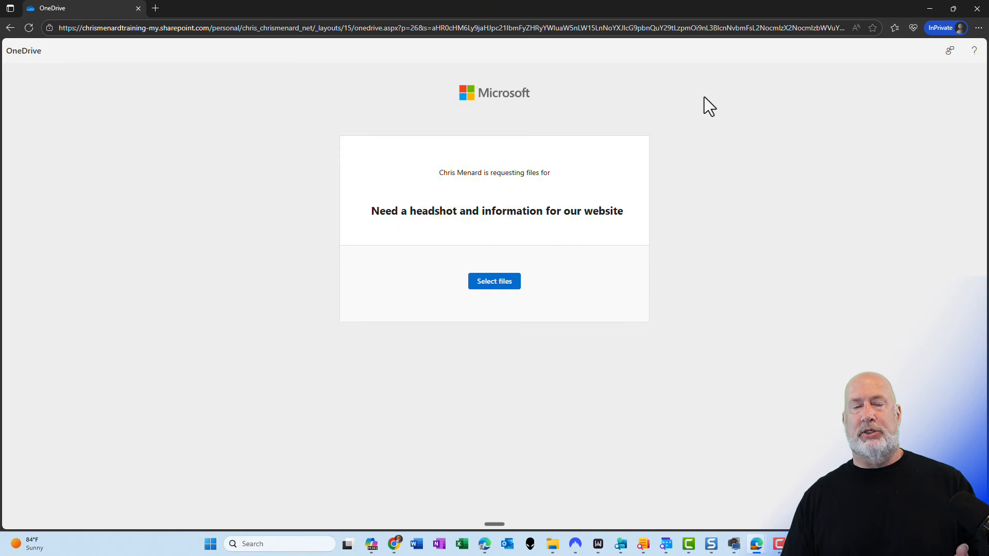
{"action": "mouse_move", "coordinate": [527, 194]}
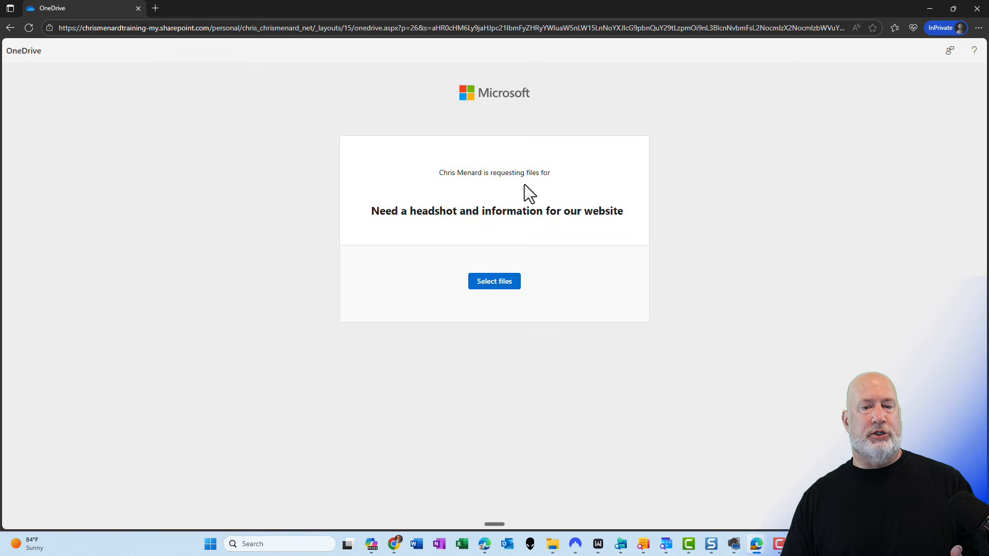
{"action": "mouse_move", "coordinate": [449, 234]}
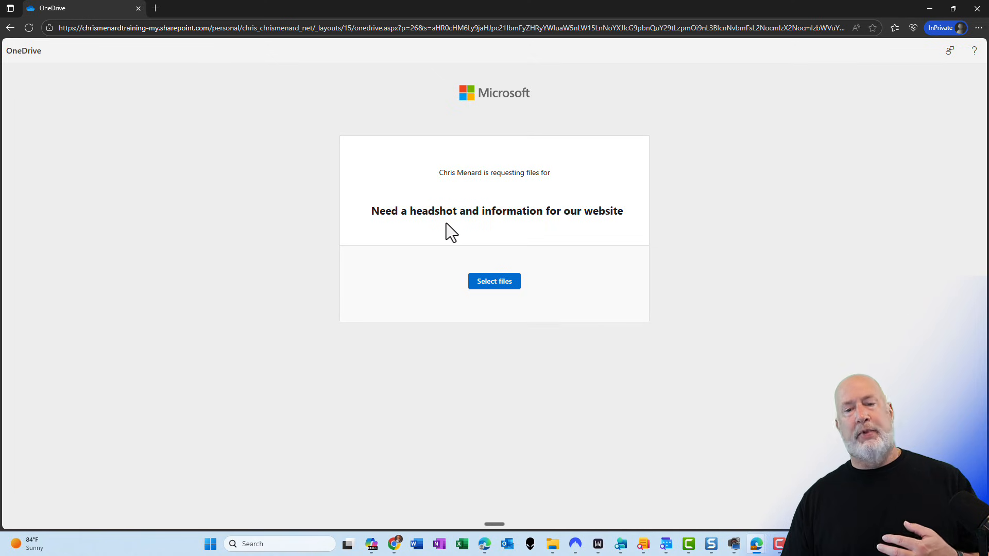
{"action": "mouse_move", "coordinate": [519, 228]}
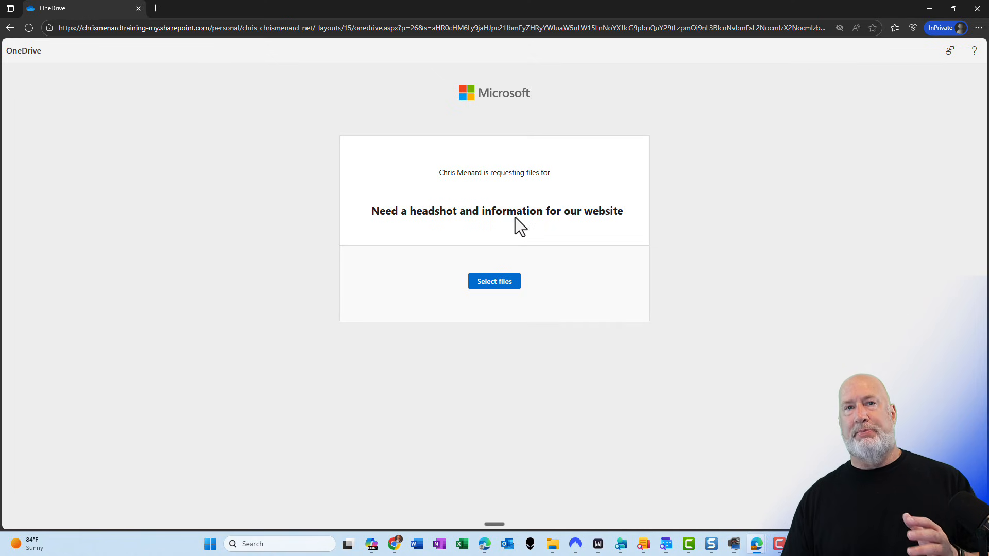
{"action": "mouse_move", "coordinate": [556, 211]}
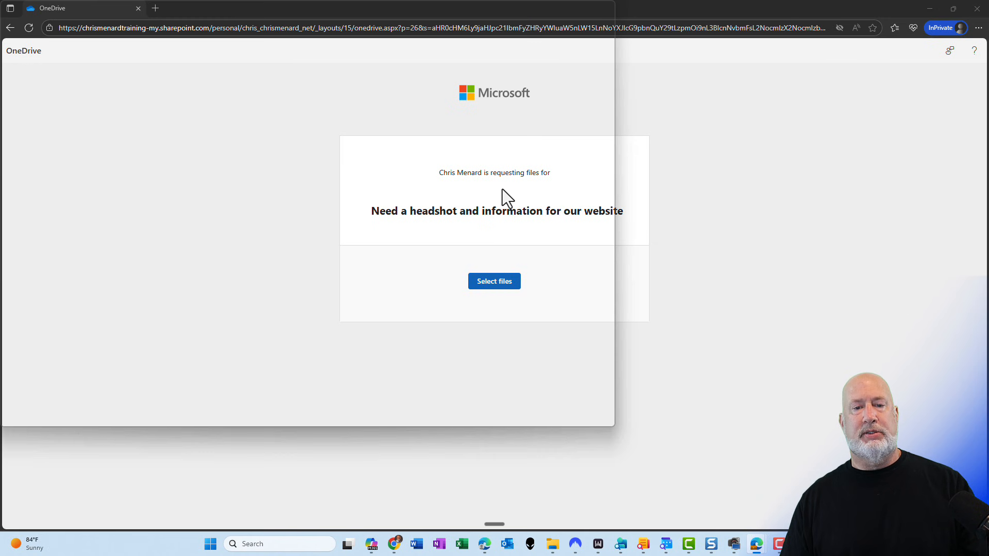
{"action": "left_click", "coordinate": [494, 281]}
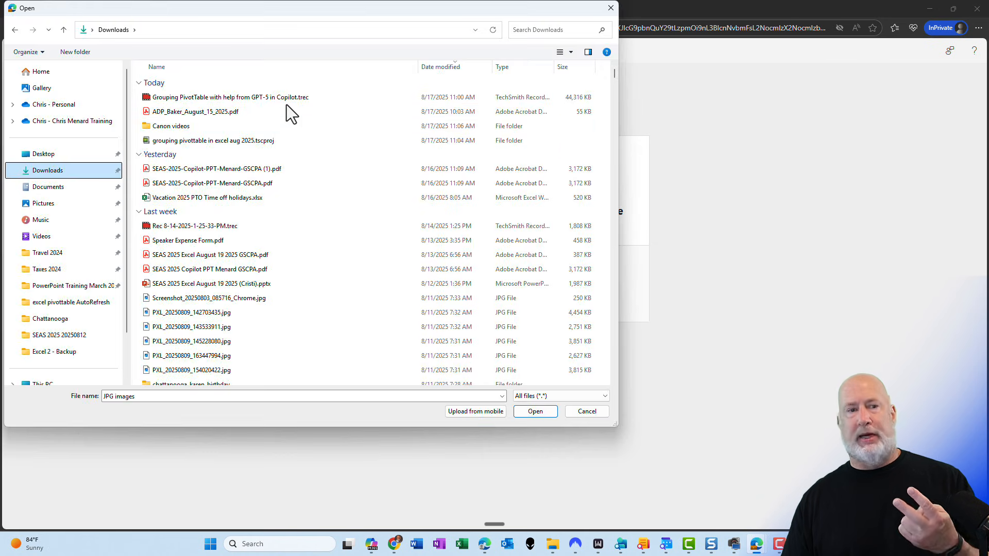
{"action": "left_click", "coordinate": [216, 168]}
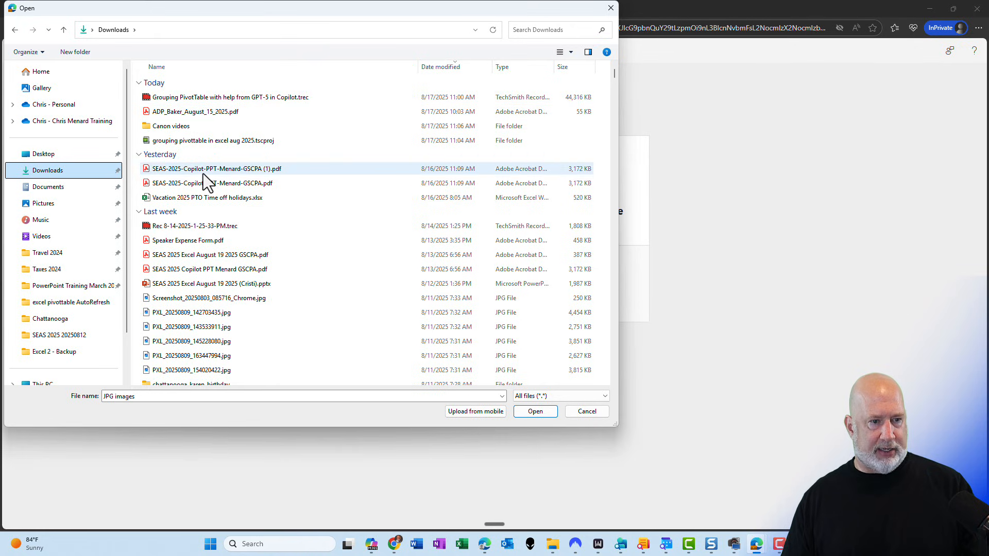
{"action": "left_click", "coordinate": [211, 283]}
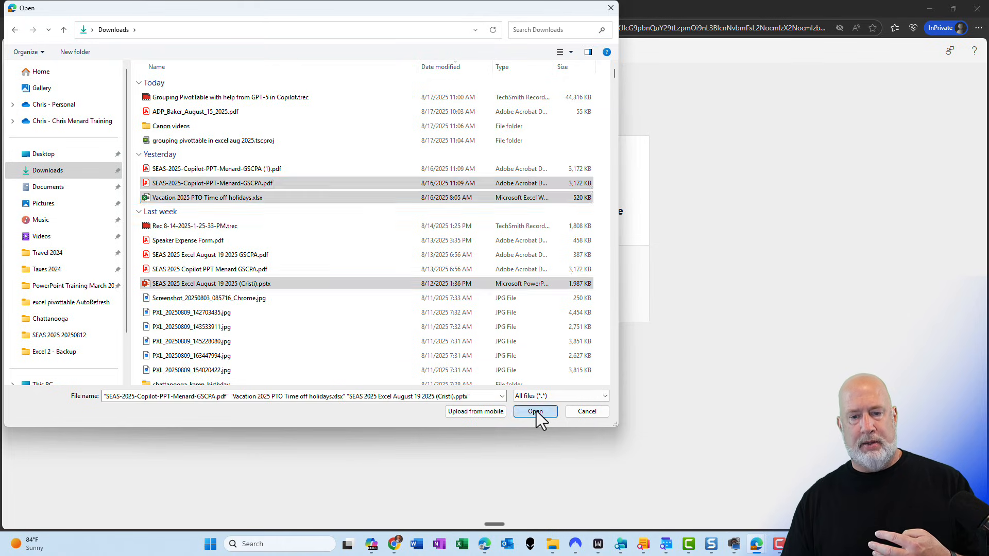
{"action": "left_click", "coordinate": [534, 411]}
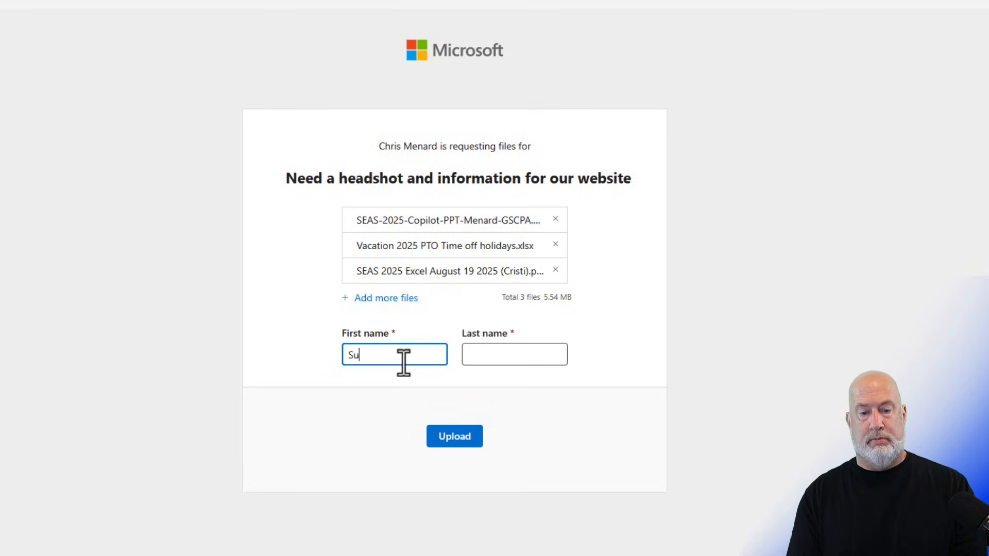
{"action": "type", "text": "Davis"}
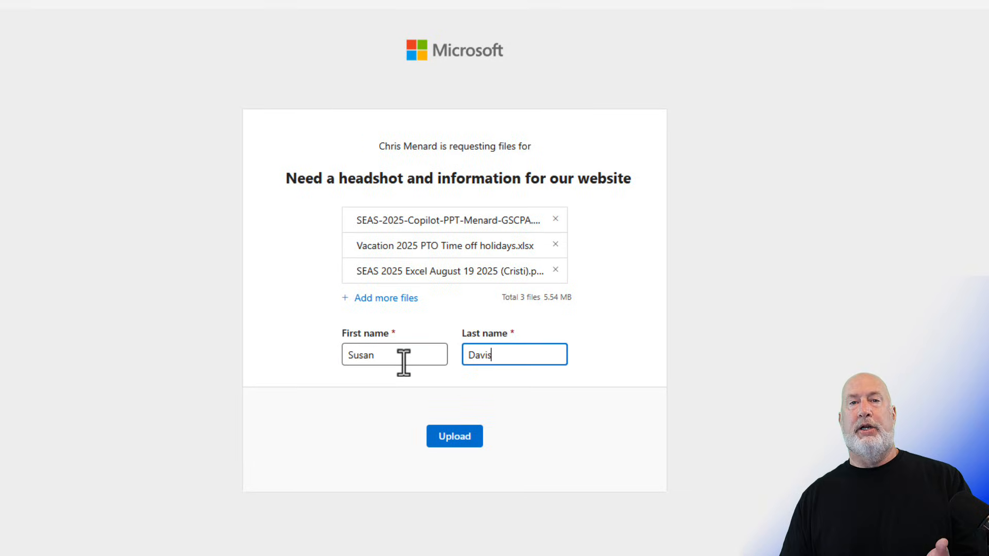
{"action": "left_click", "coordinate": [455, 436]}
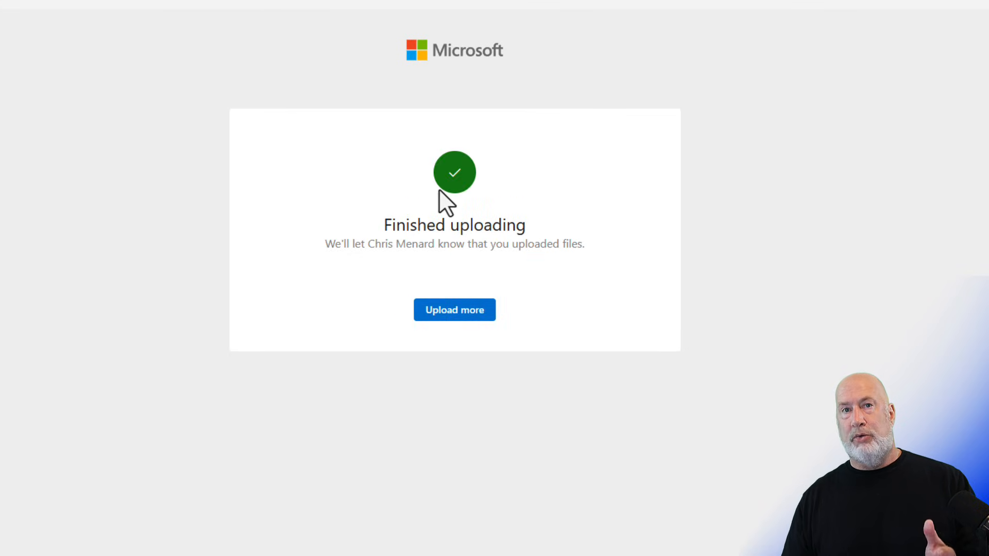
{"action": "mouse_move", "coordinate": [455, 310]}
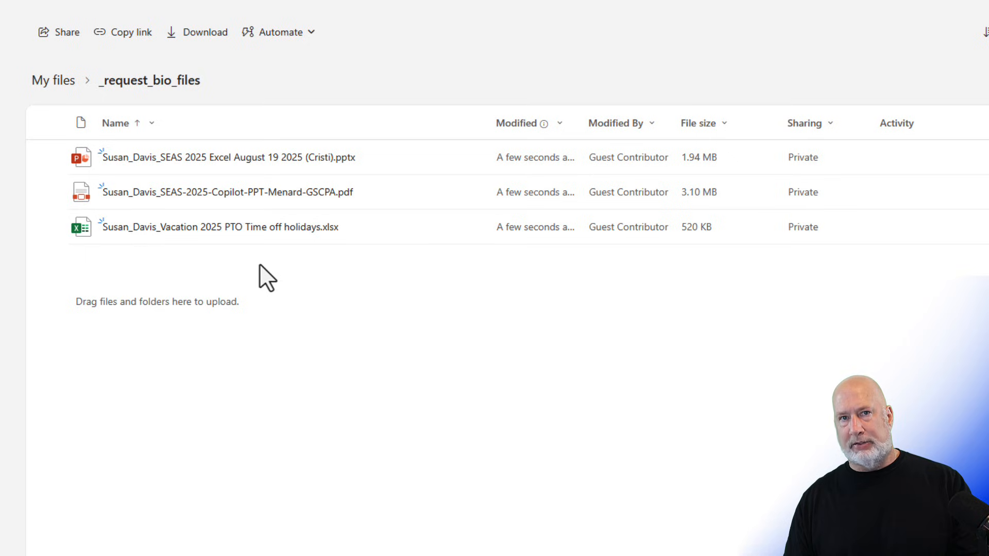
{"action": "mouse_move", "coordinate": [241, 314]}
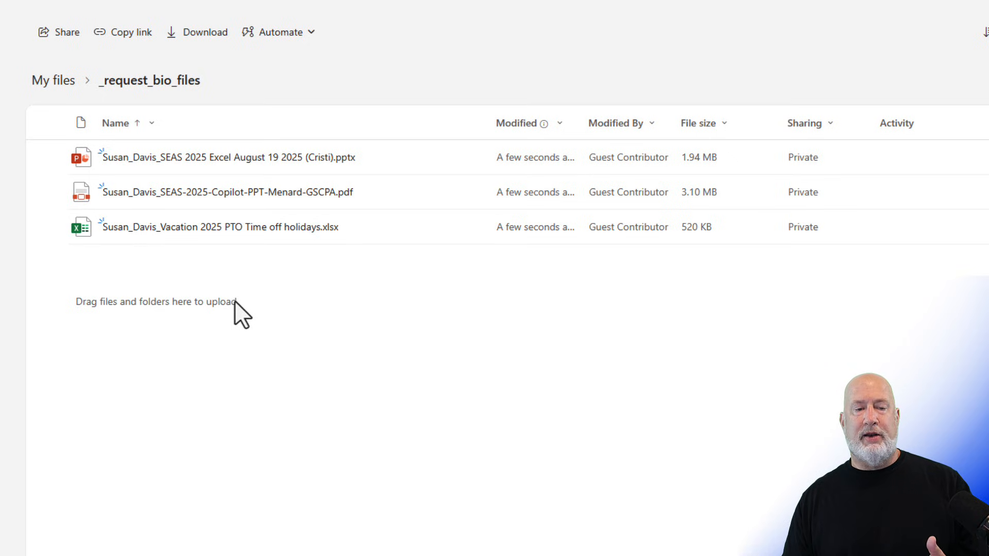